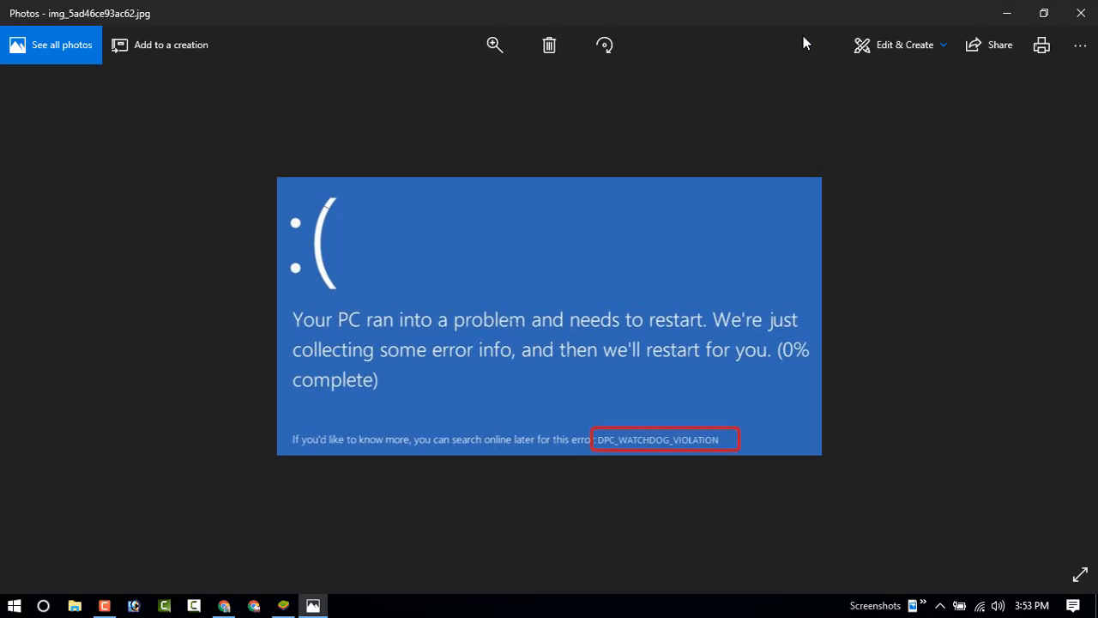
mouse_move(988, 44)
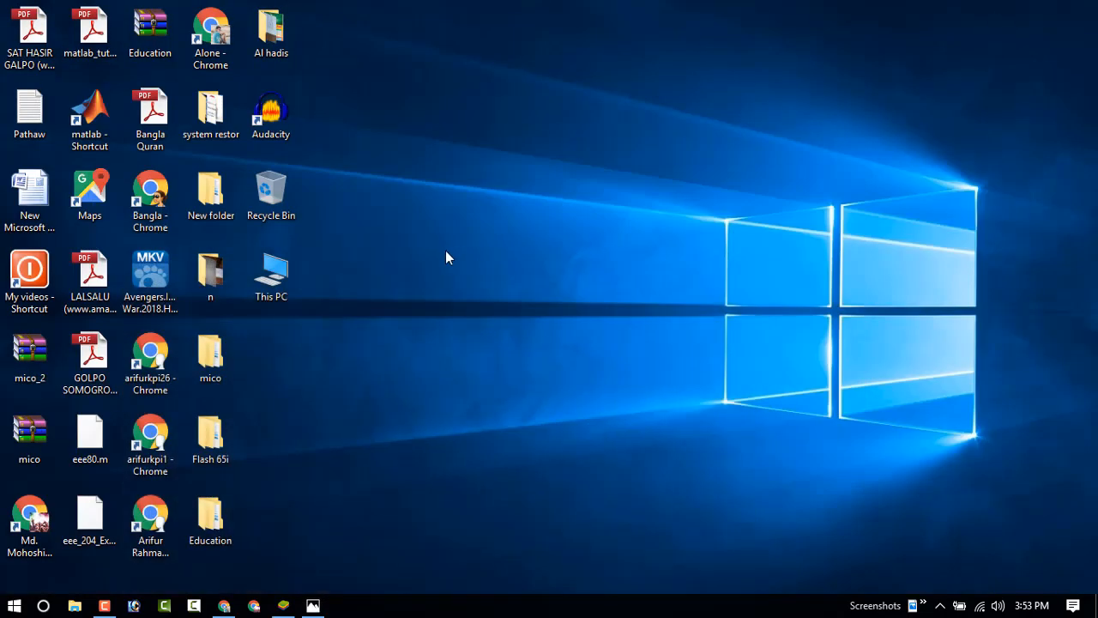
mouse_move(7, 602)
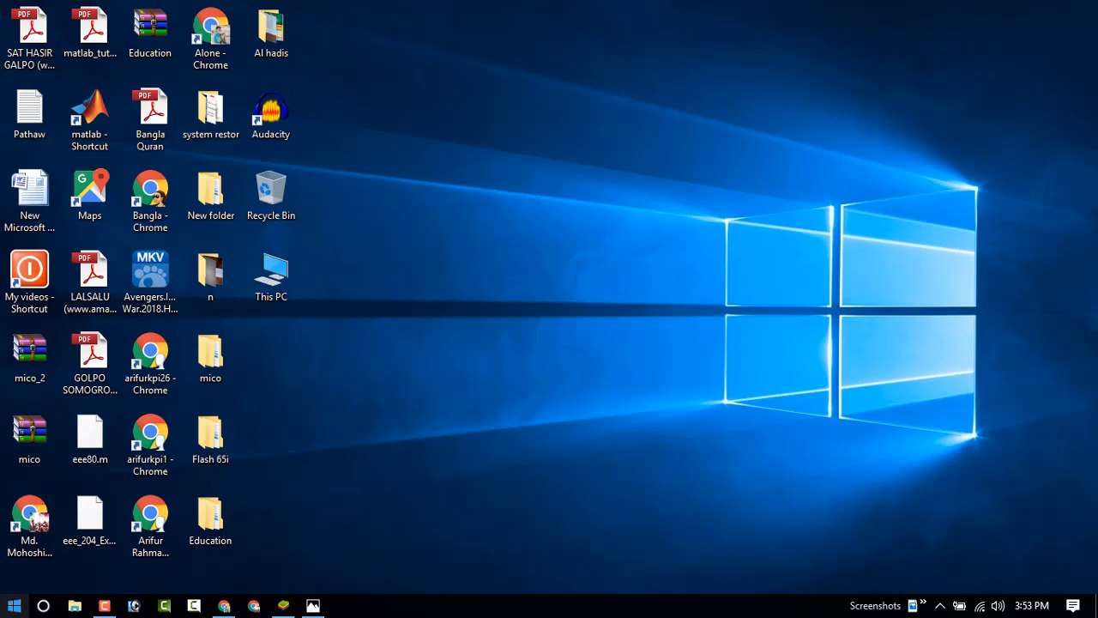
Launch Device Manager from the Start button's Win+X quick tools menu
right_click(14, 605)
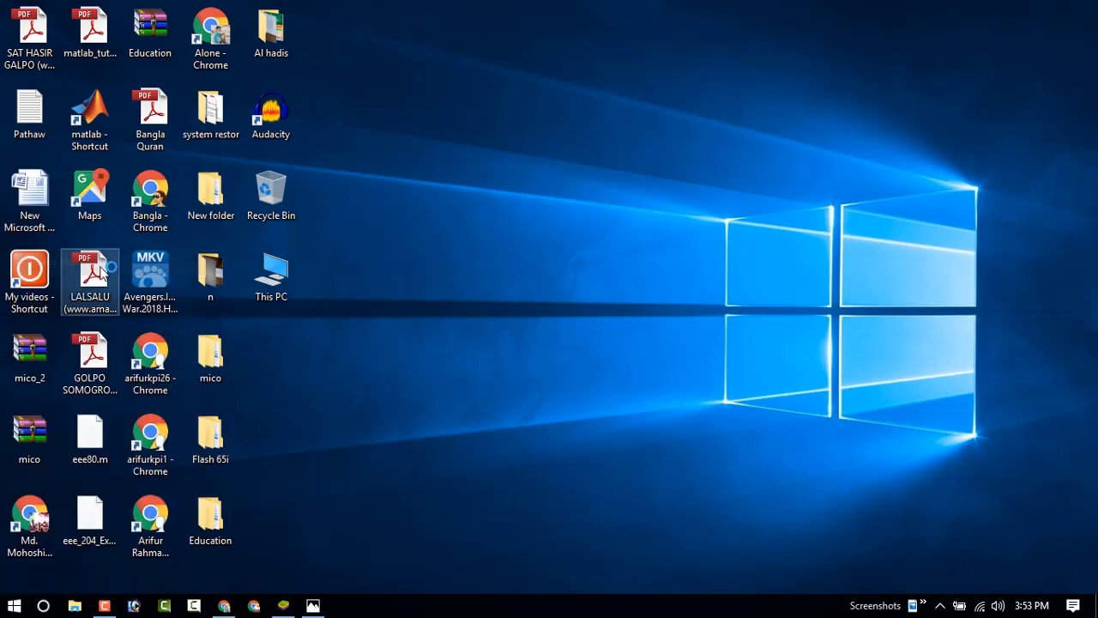
click(295, 315)
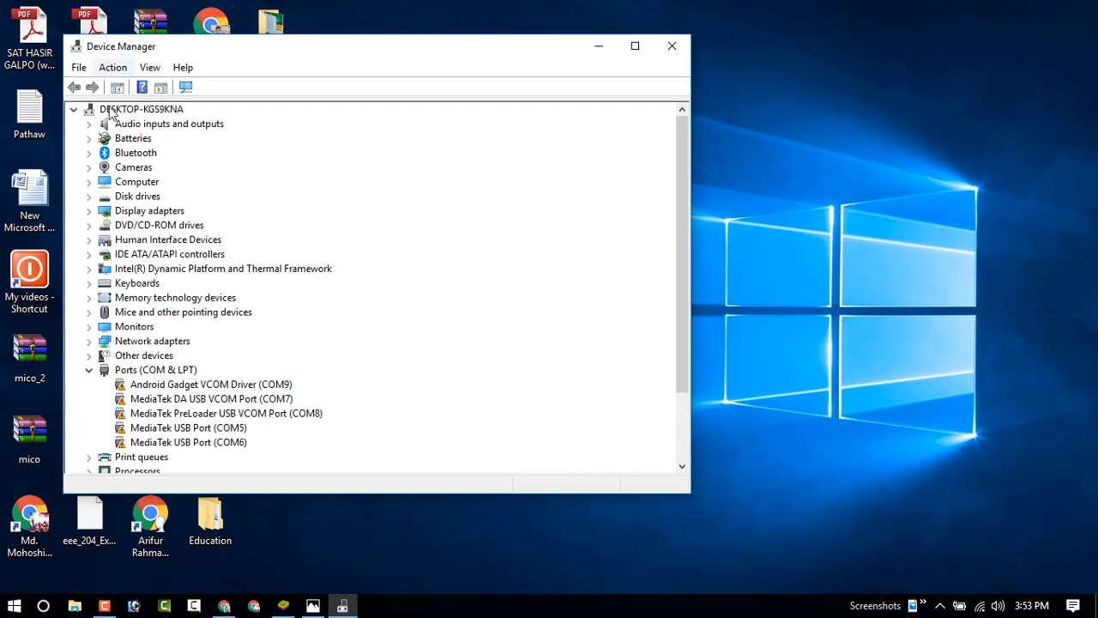
mouse_move(187, 275)
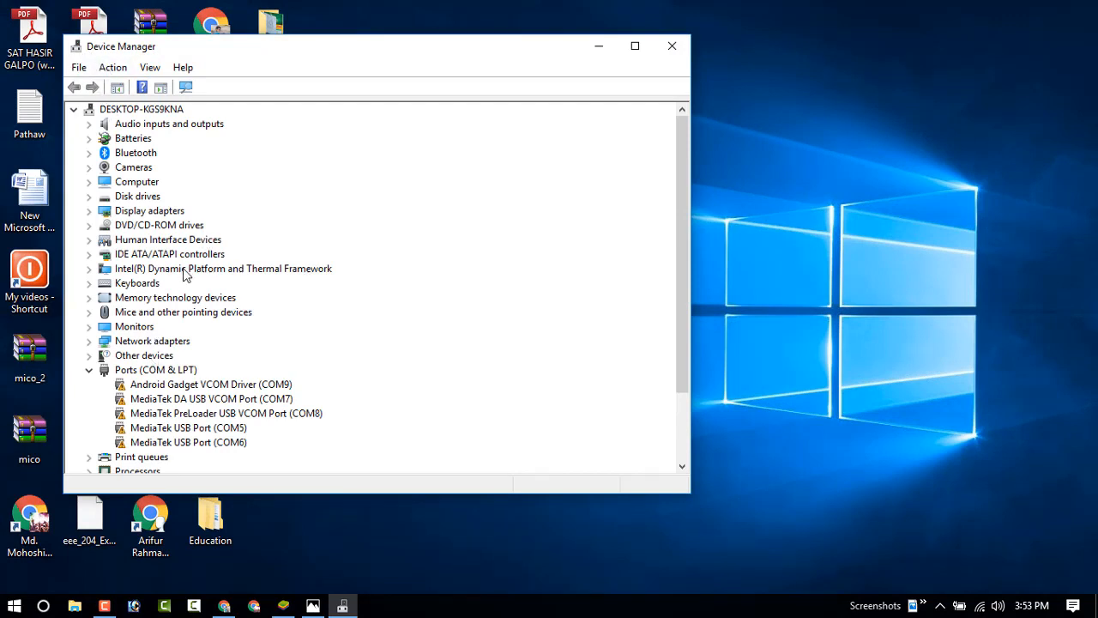
mouse_move(158, 332)
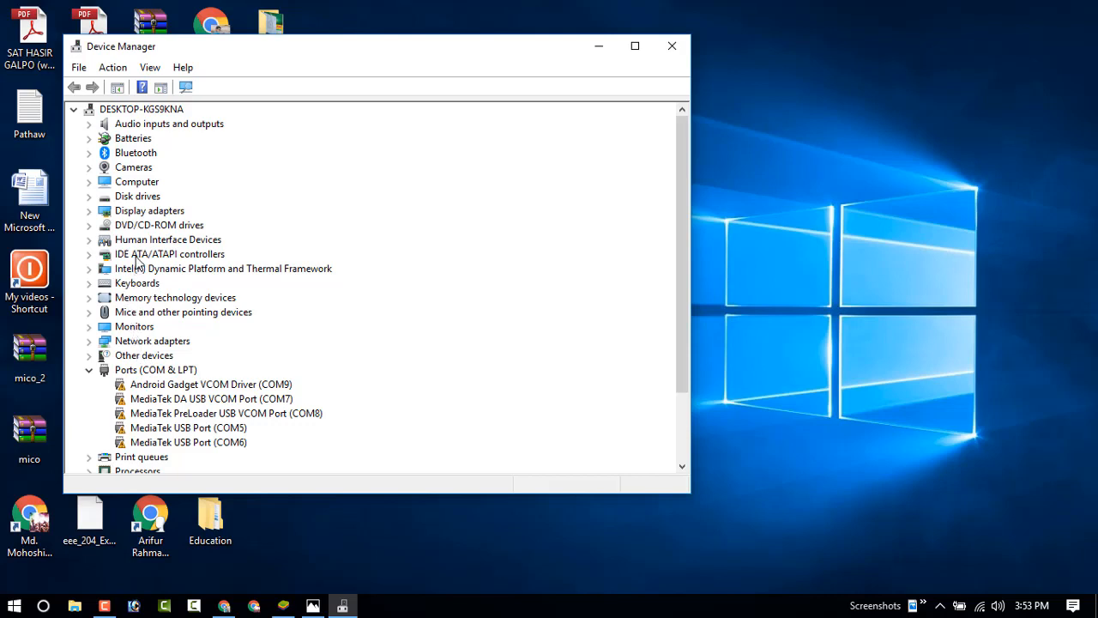
Expand IDE ATA/ATAPI controllers and bring up the Standard SATA AHCI Controller's context menu
click(168, 254)
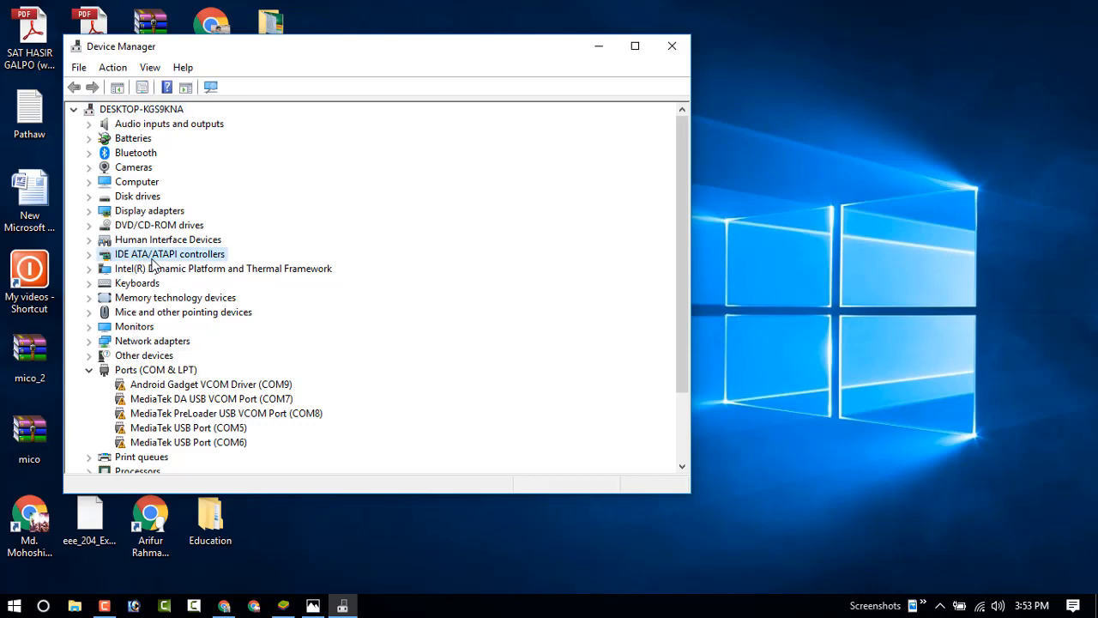
mouse_move(213, 262)
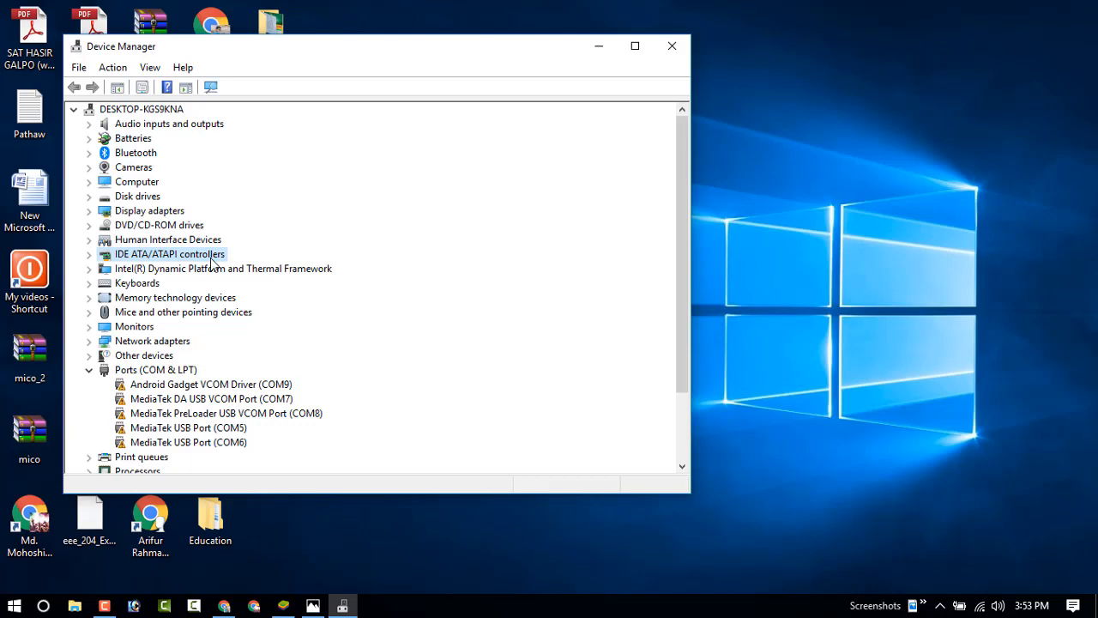
mouse_move(137, 262)
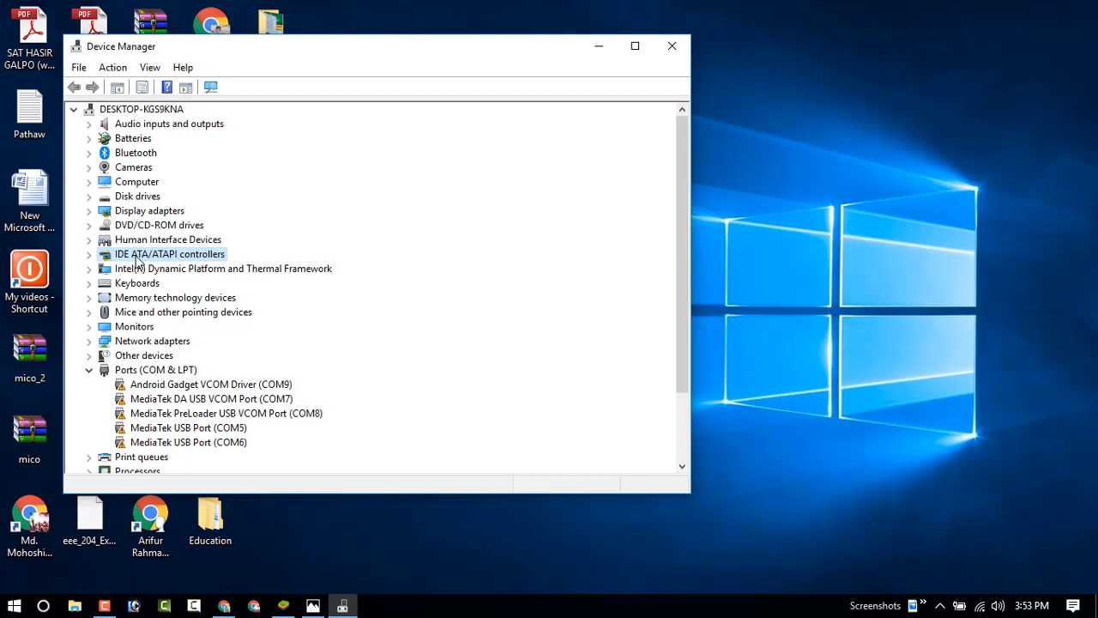
click(89, 254)
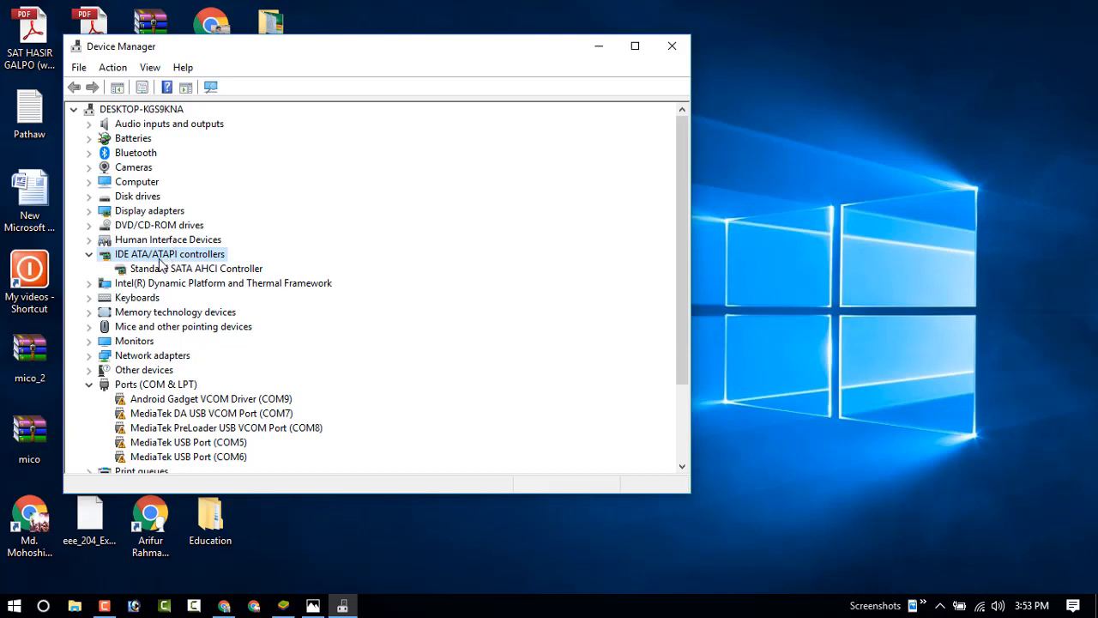
click(196, 268)
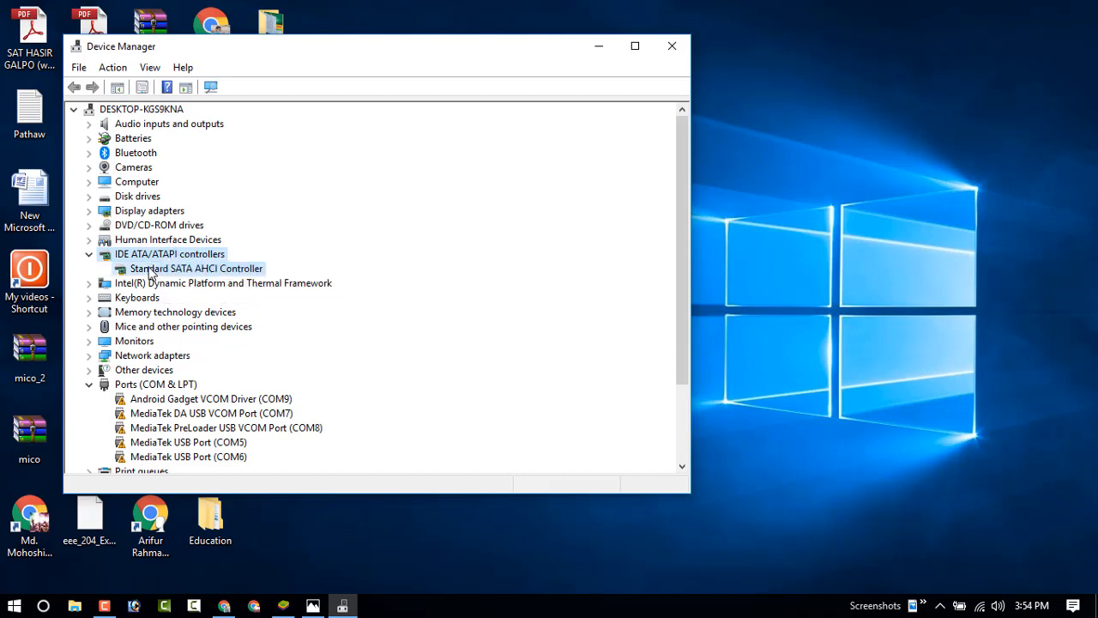
click(196, 267)
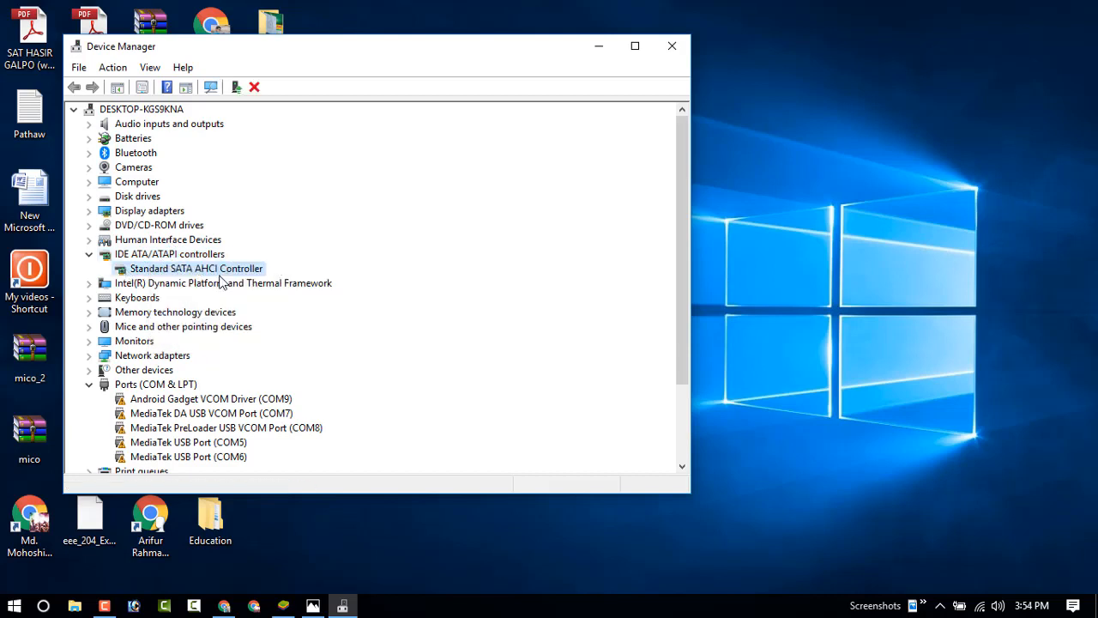
mouse_move(243, 283)
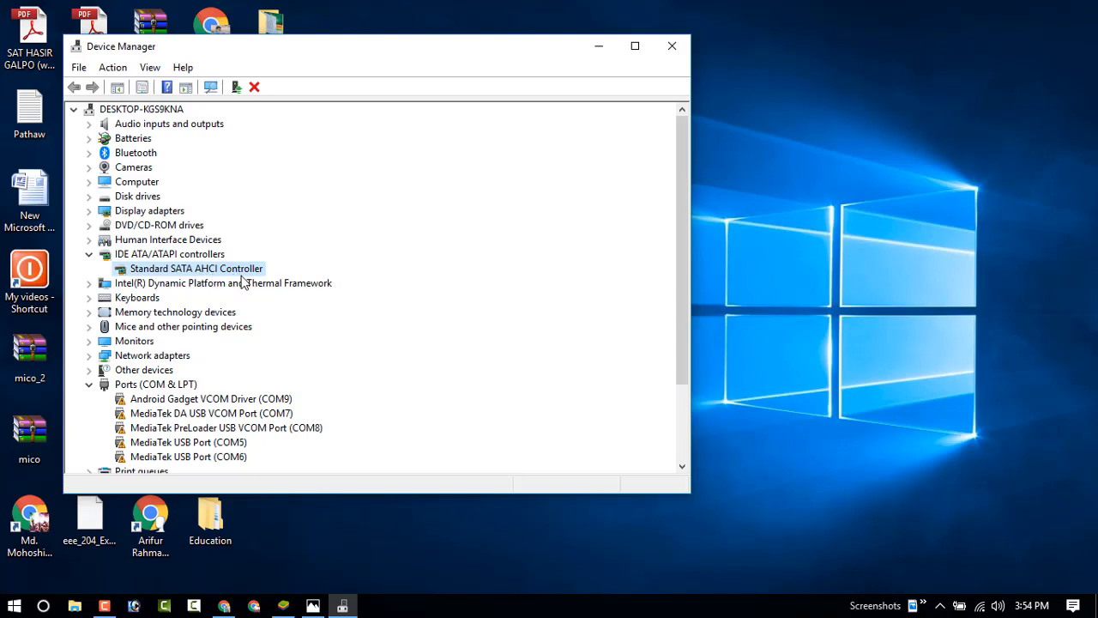
right_click(196, 268)
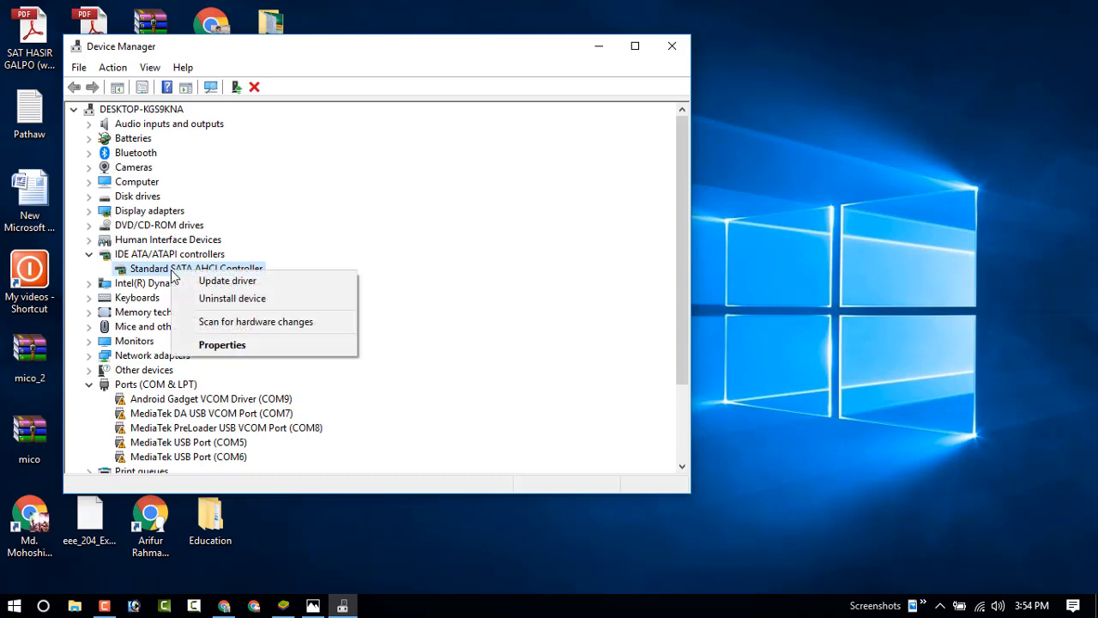
mouse_move(223, 343)
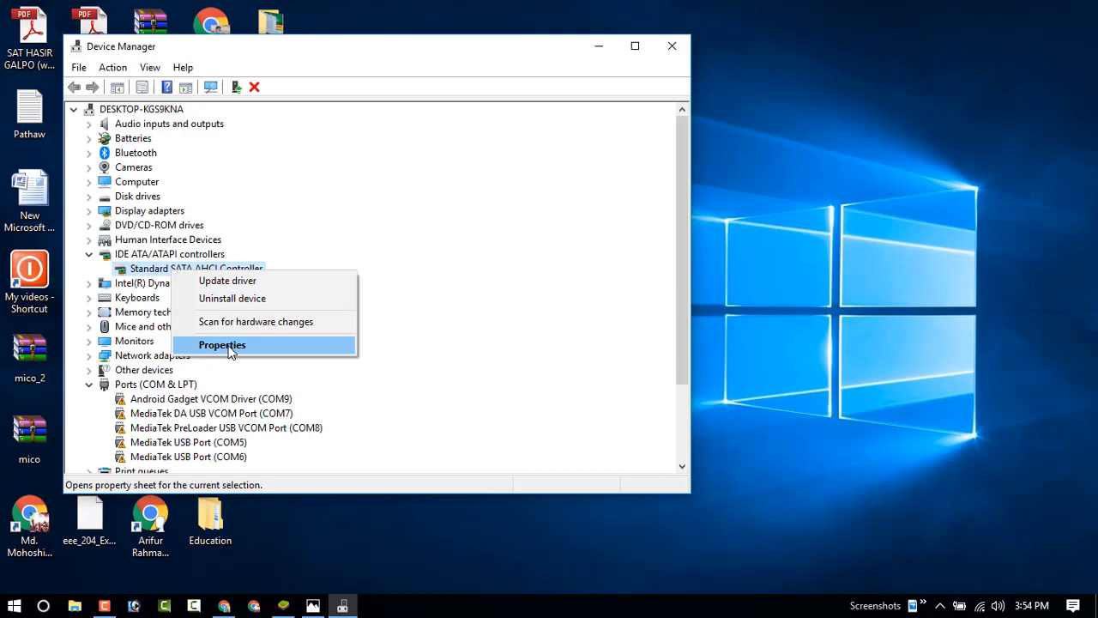
Start Update Driver from the controller's Properties Driver details (Microsoft 10.0.16299.251, 6/21/2006)
click(223, 343)
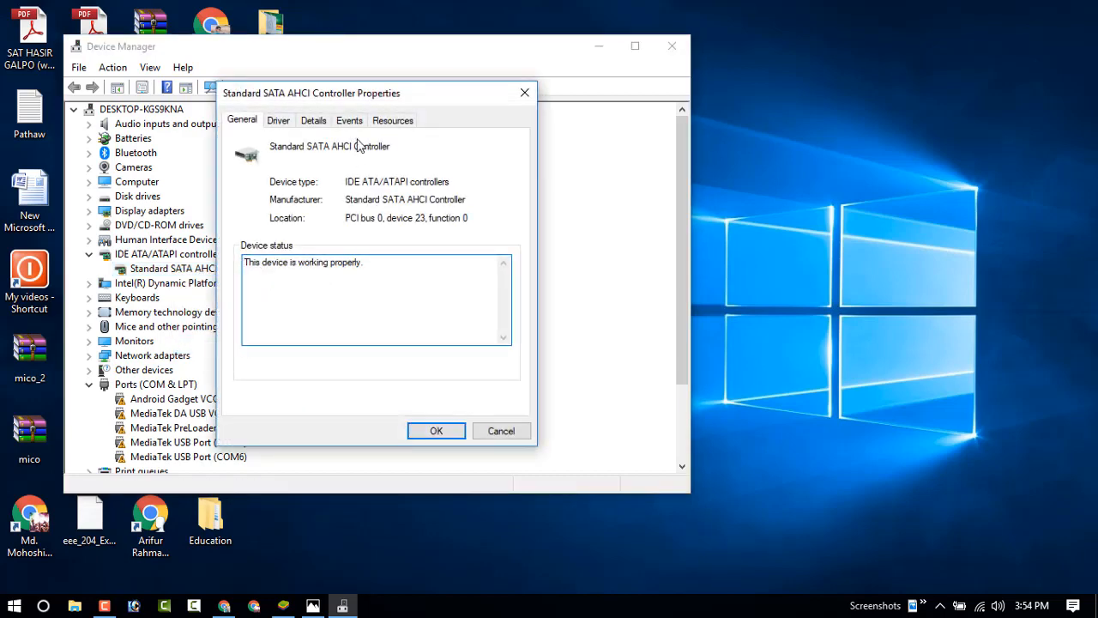
click(277, 120)
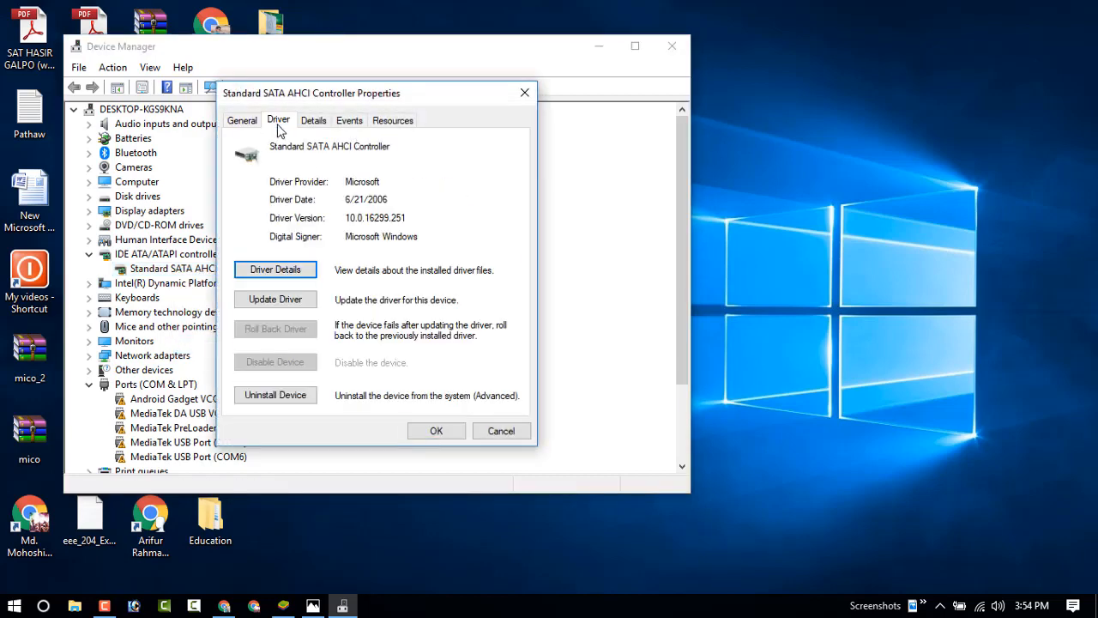
mouse_move(319, 291)
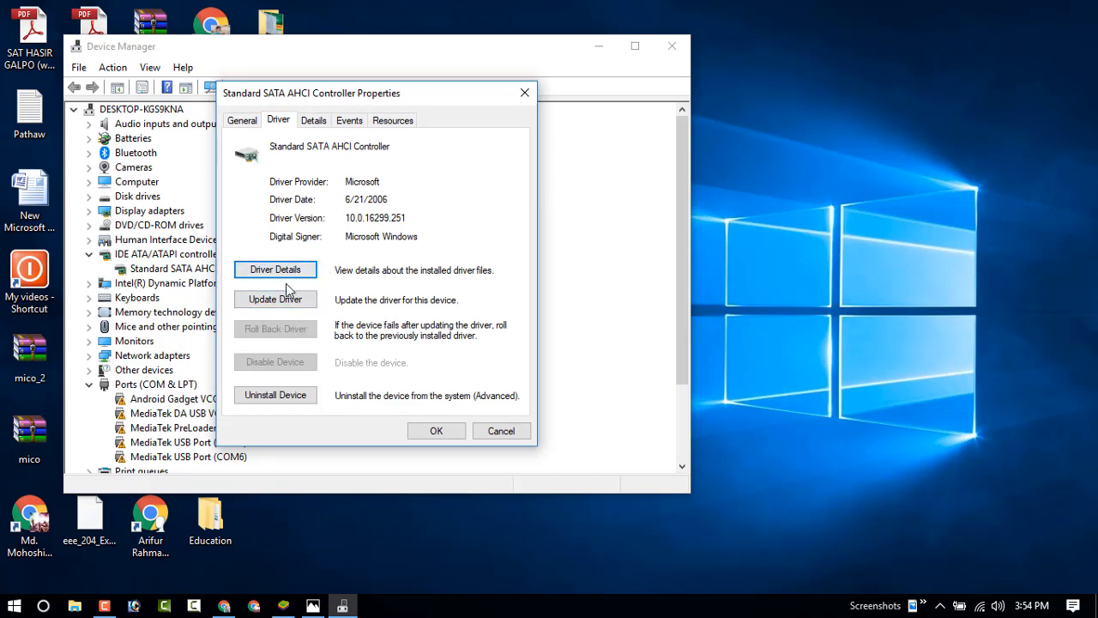
click(274, 299)
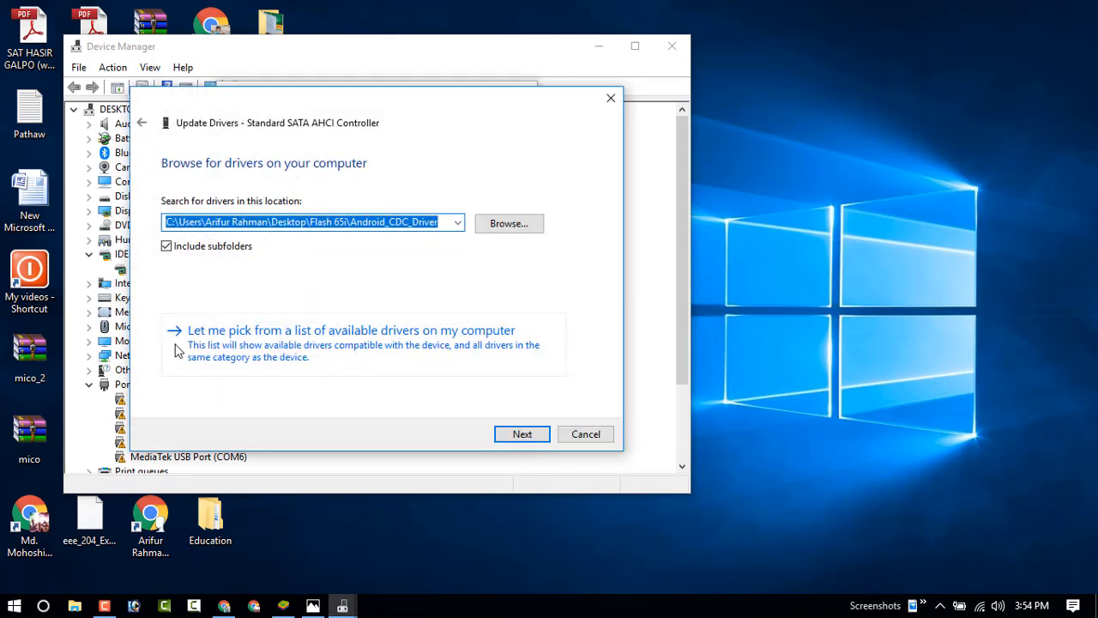
mouse_move(278, 350)
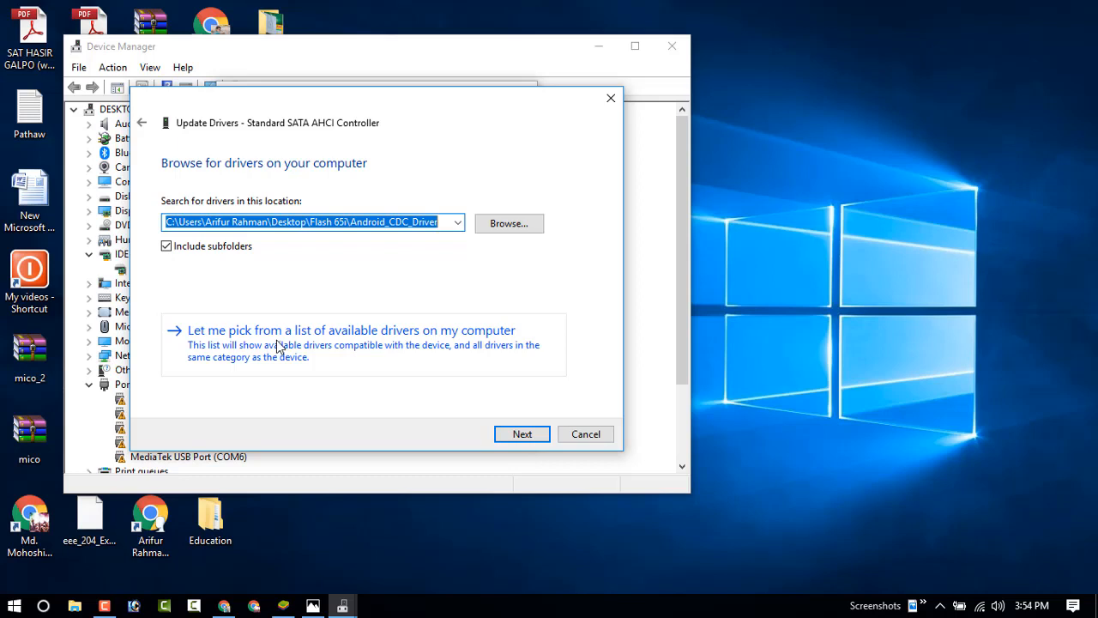
Install the Standard SATA AHCI Controller model from the list of available compatible drivers
click(350, 330)
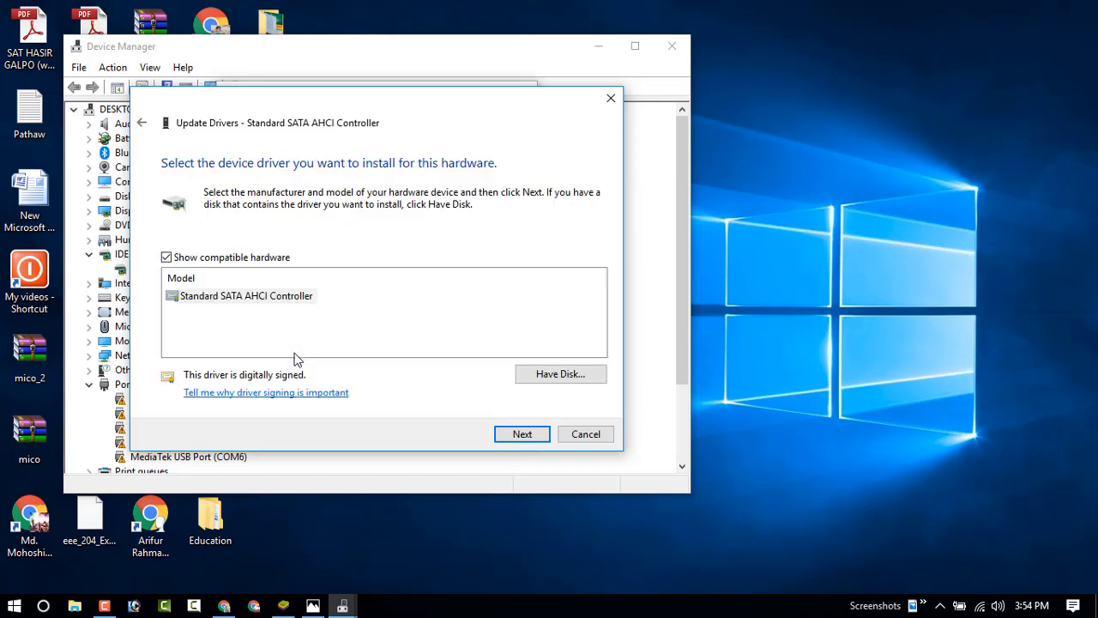
mouse_move(199, 322)
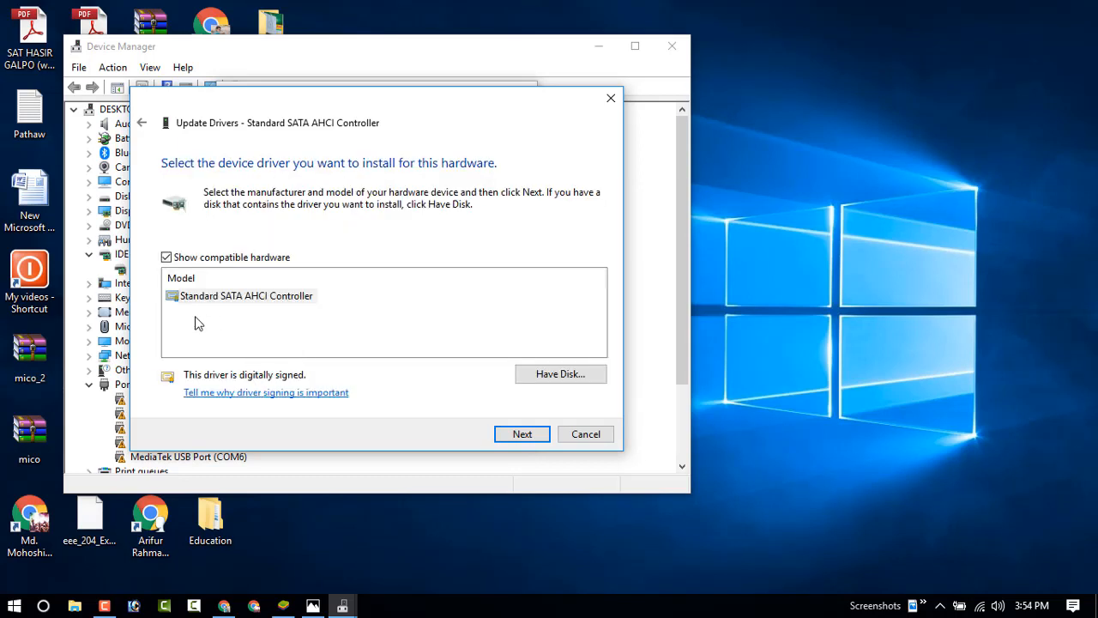
click(247, 295)
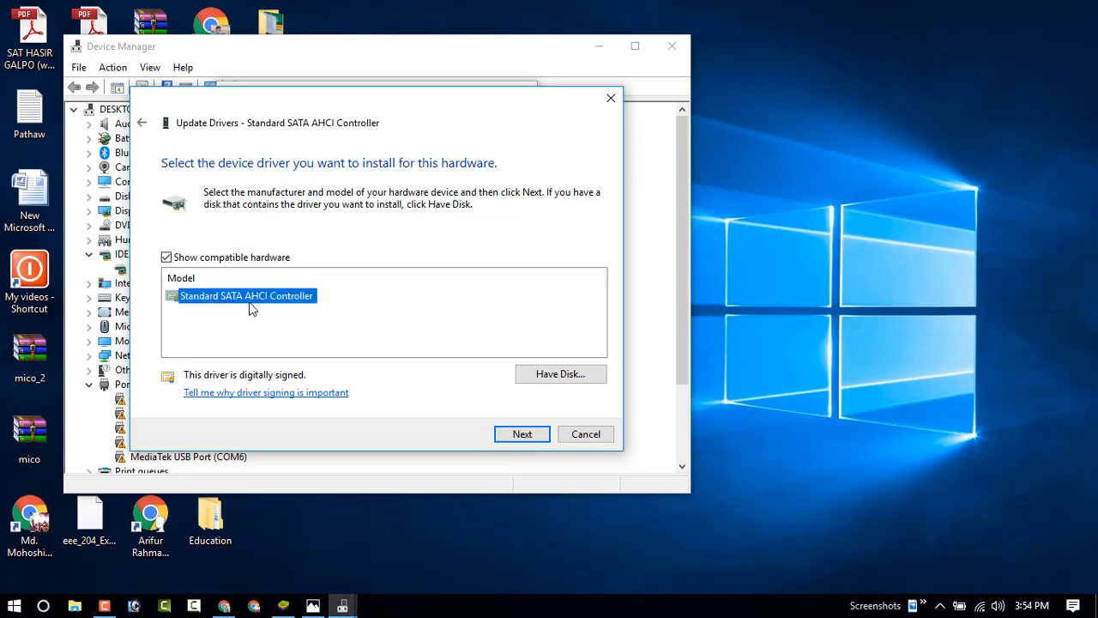
mouse_move(369, 347)
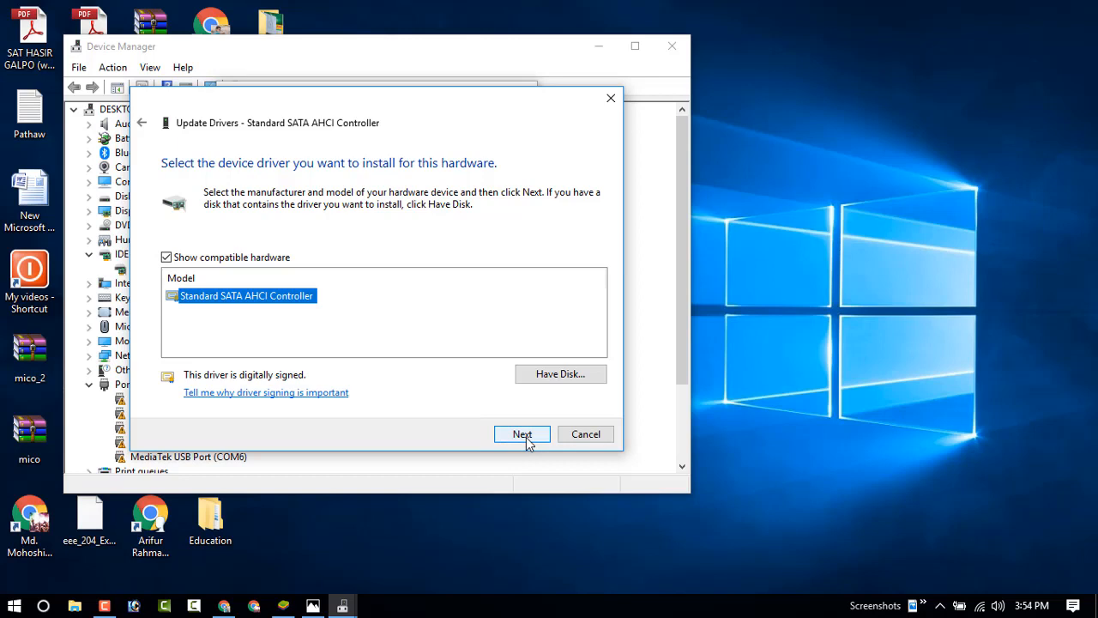
click(521, 432)
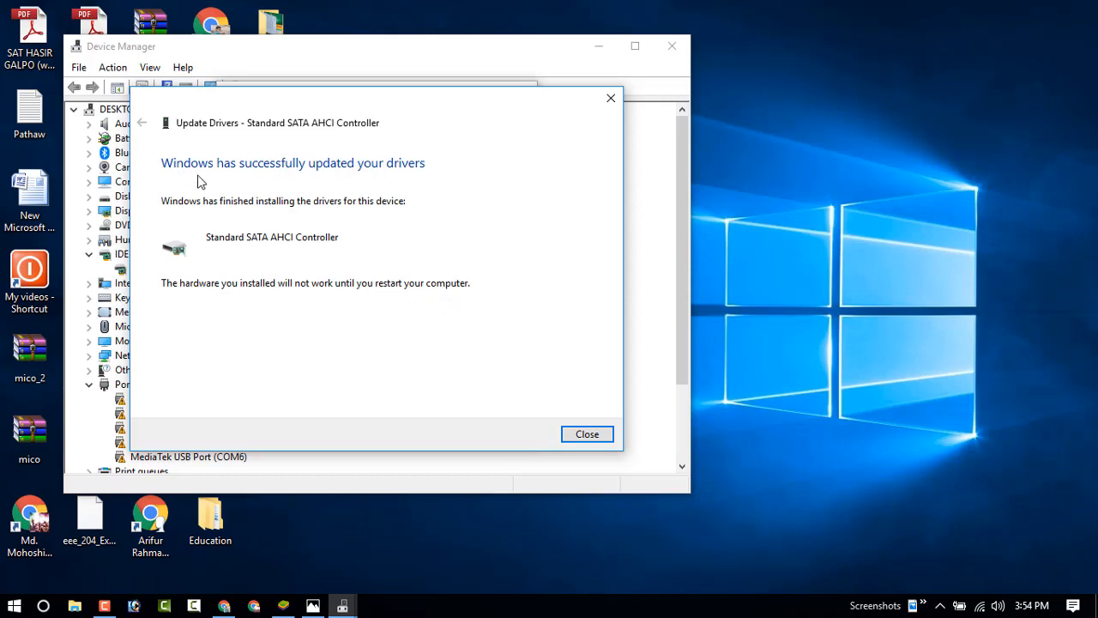
mouse_move(450, 218)
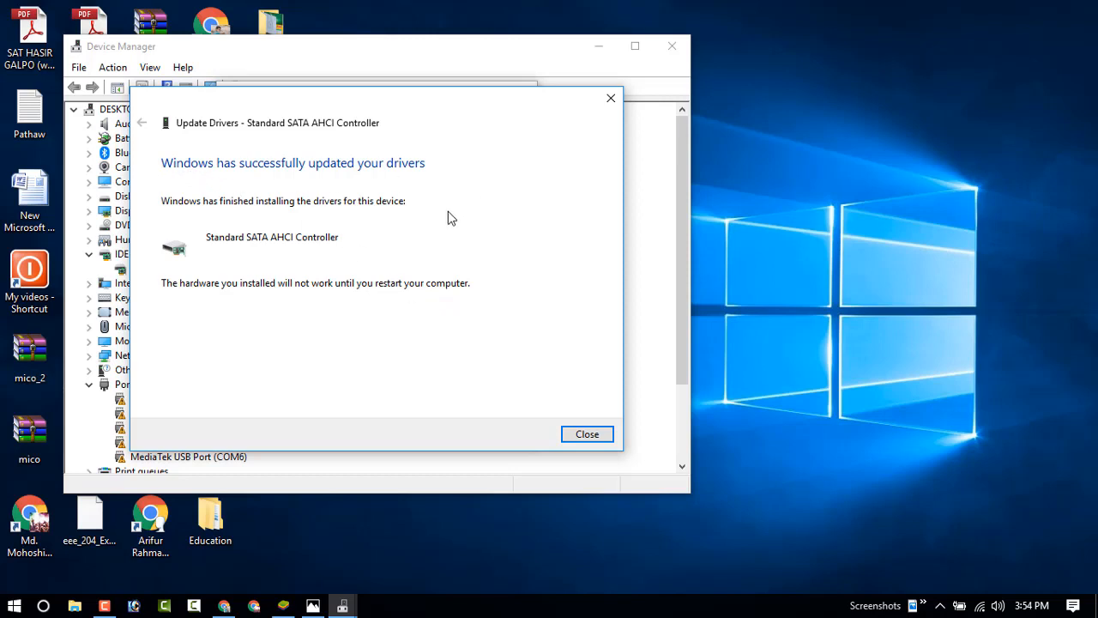
mouse_move(442, 220)
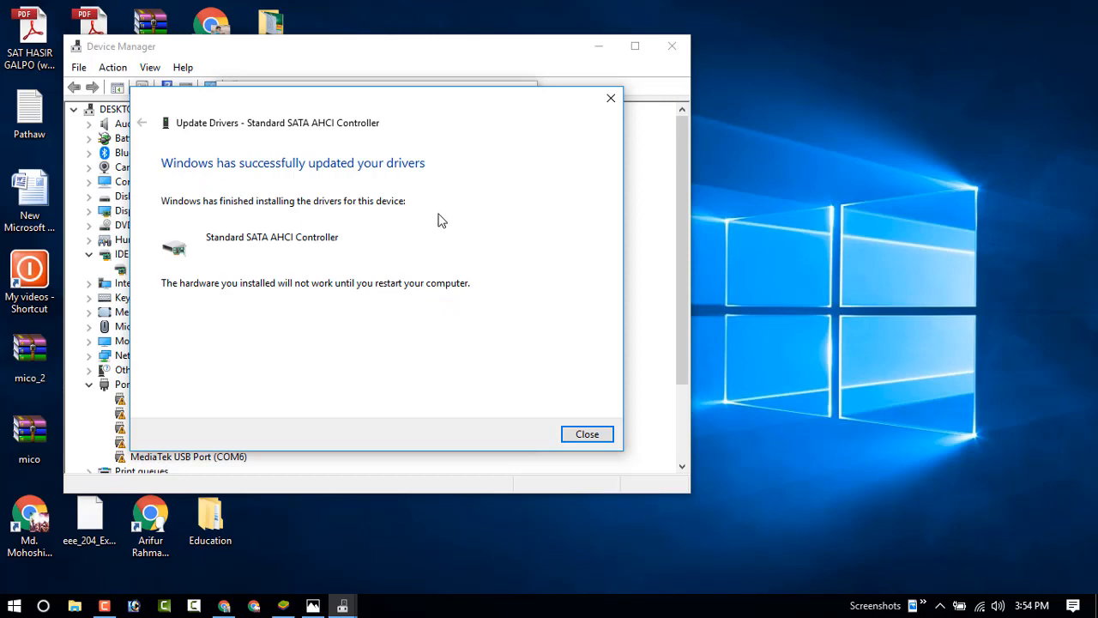
mouse_move(162, 324)
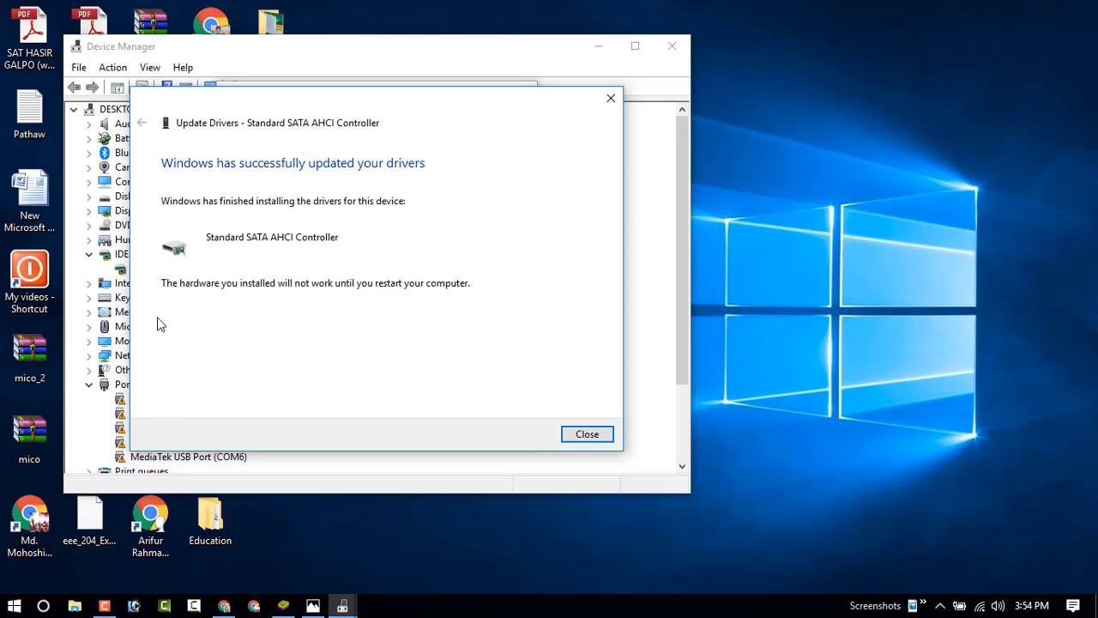
mouse_move(254, 298)
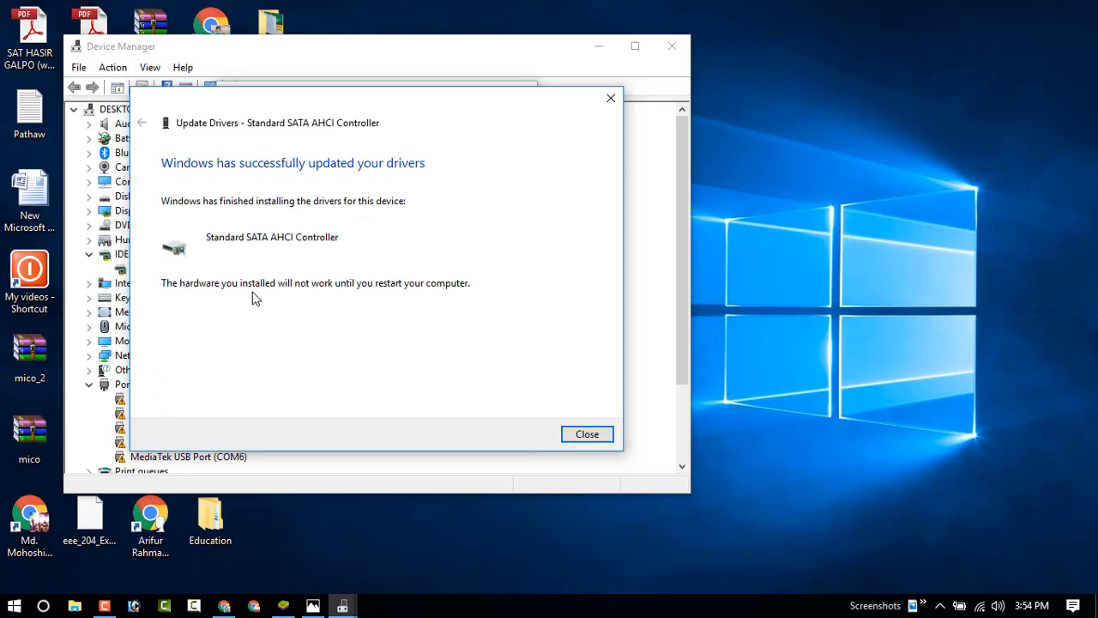
mouse_move(329, 298)
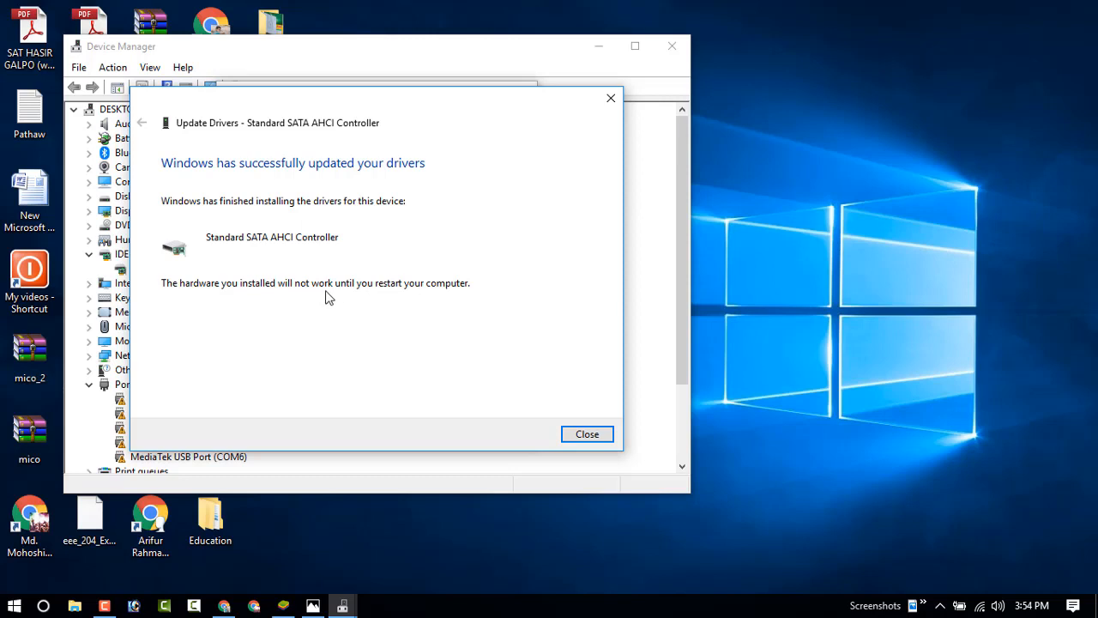
mouse_move(429, 299)
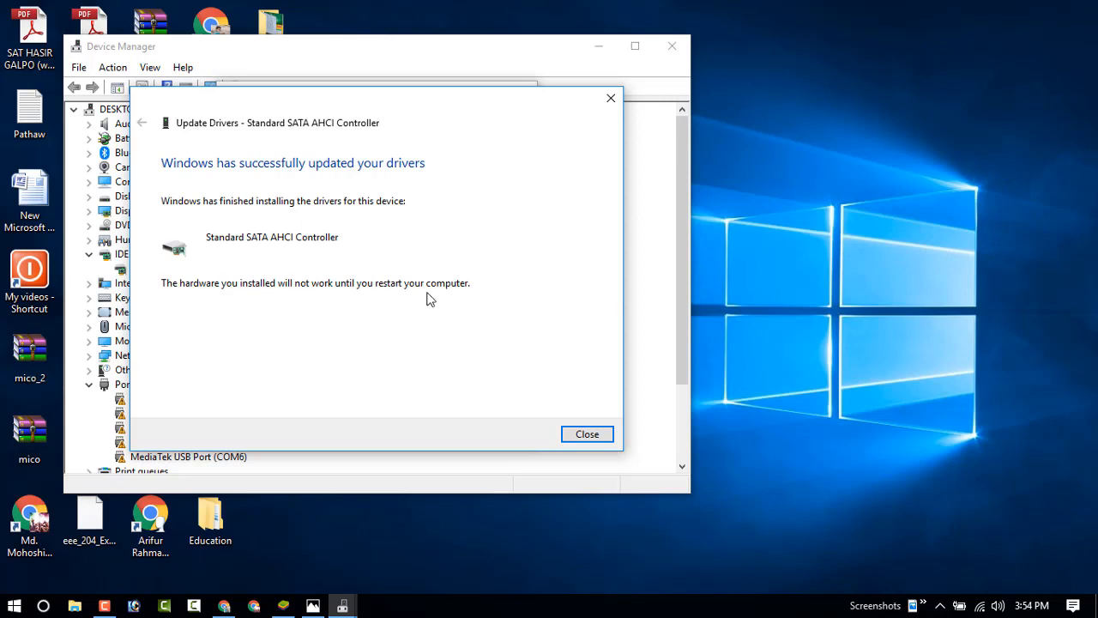
mouse_move(525, 345)
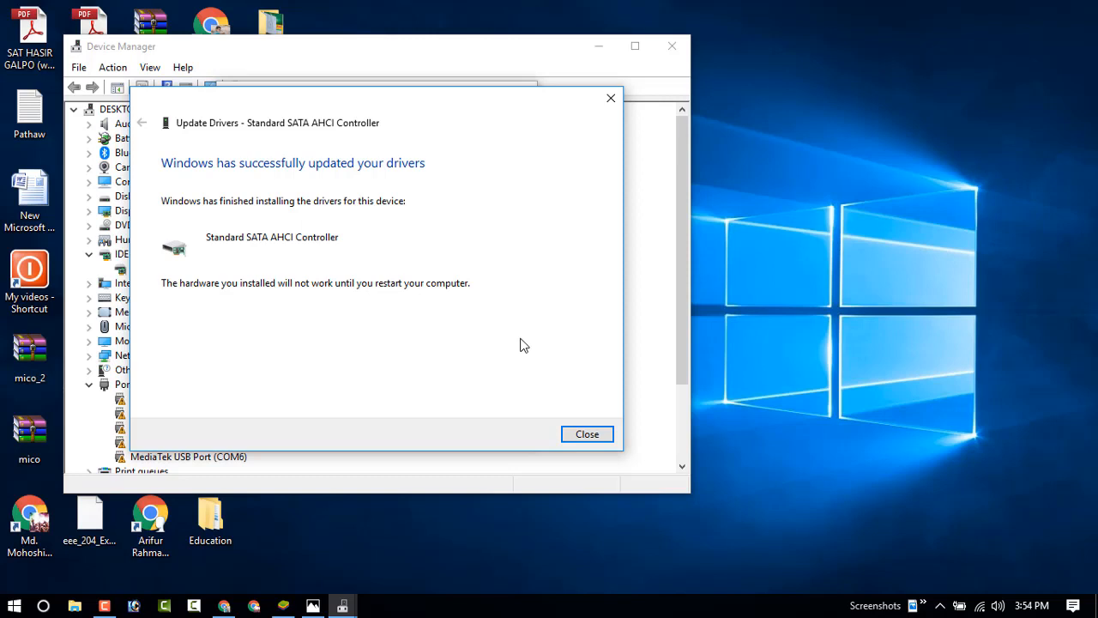
mouse_move(350, 186)
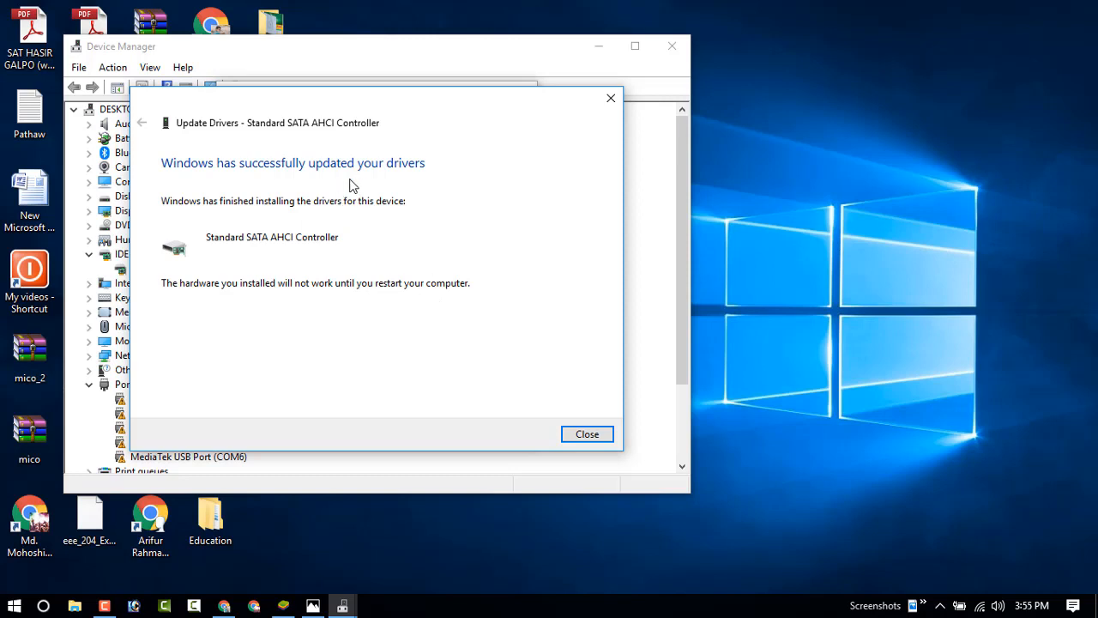